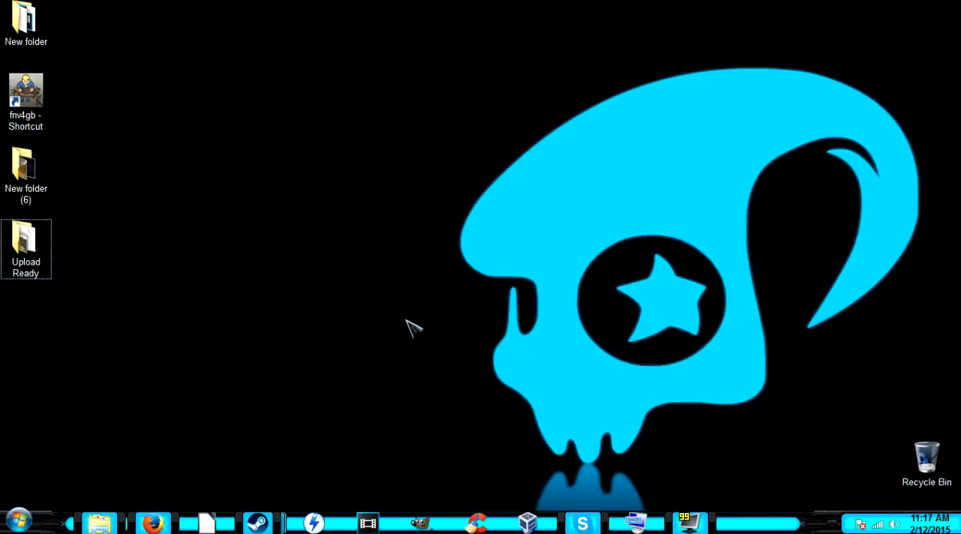
mouse_move(251, 334)
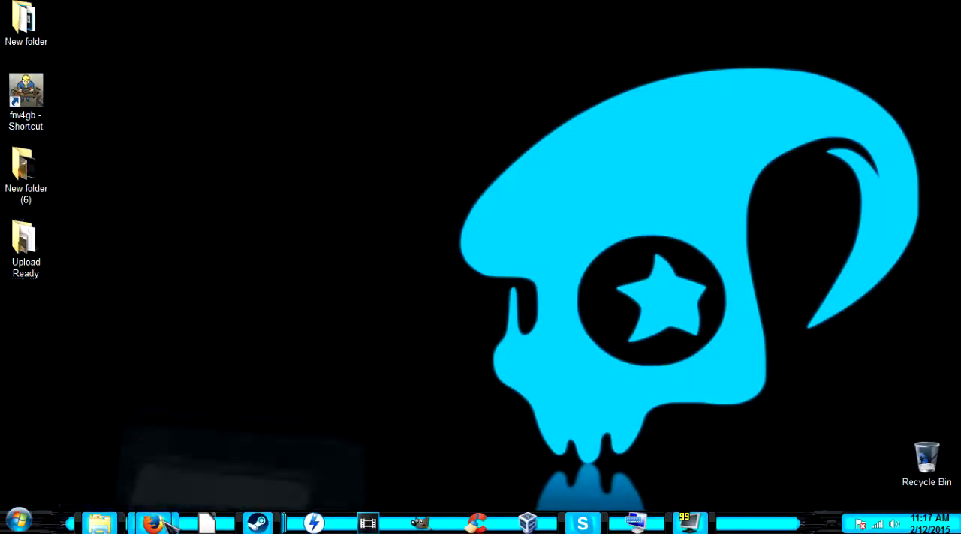
Step: Bring Firefox forward and scroll to the UltraUXThemePatcher 2.5.4 download section
left_click(151, 523)
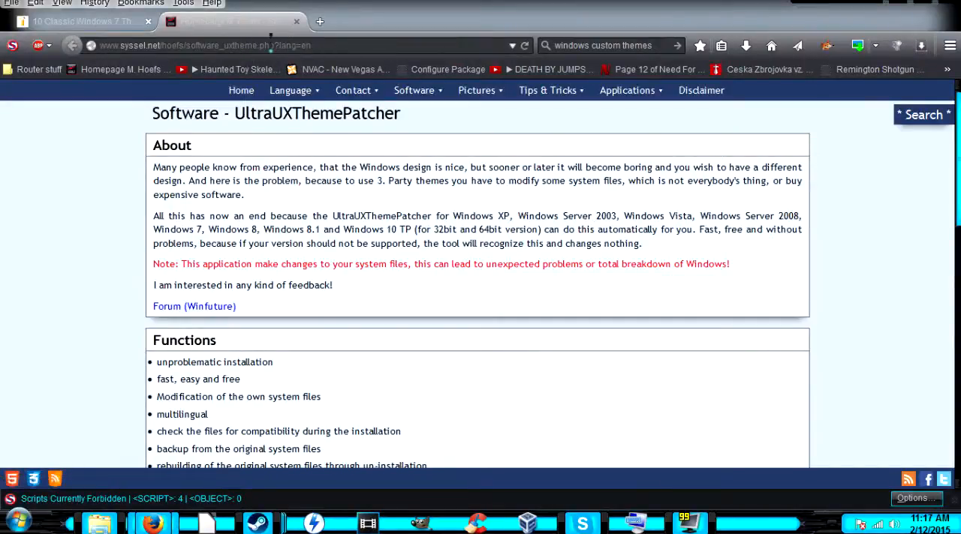
scroll("down", 3)
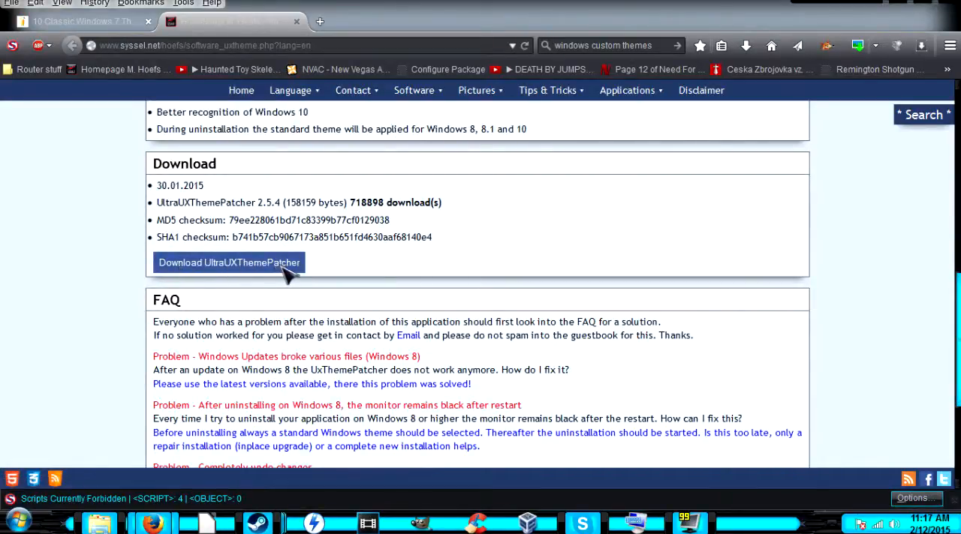
mouse_move(822, 128)
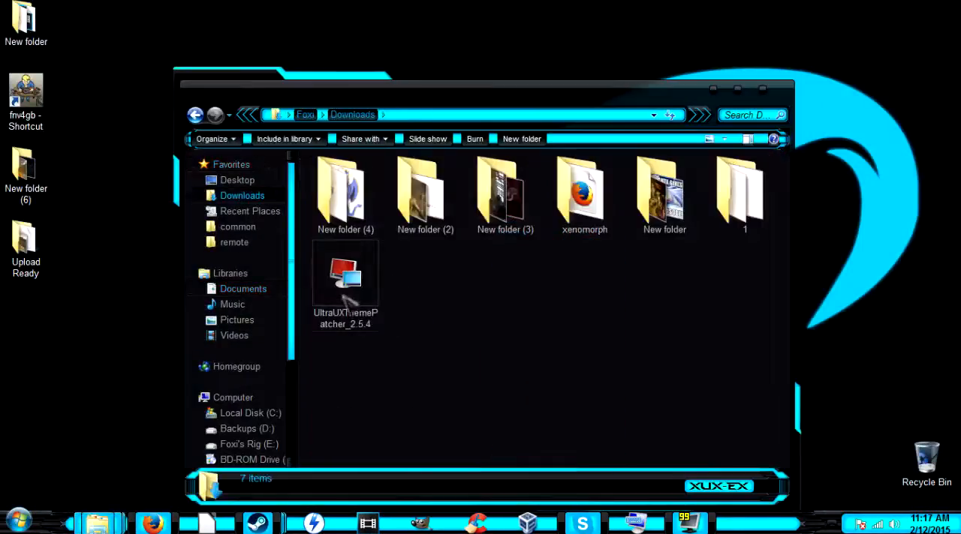
Step: Install UltraUXThemePatcher 2.5.4 by running the setup wizard, accepting the license, and finishing
double_click(345, 274)
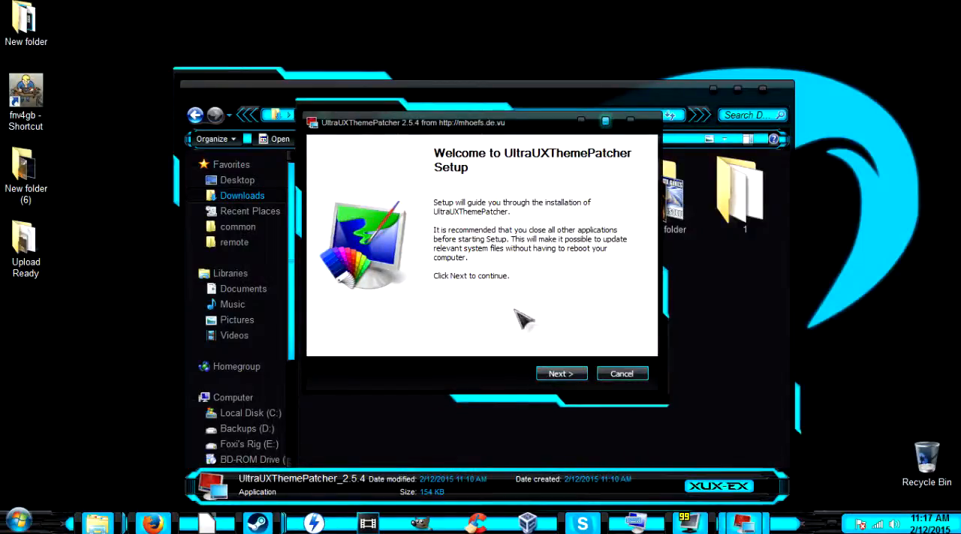
left_click(561, 374)
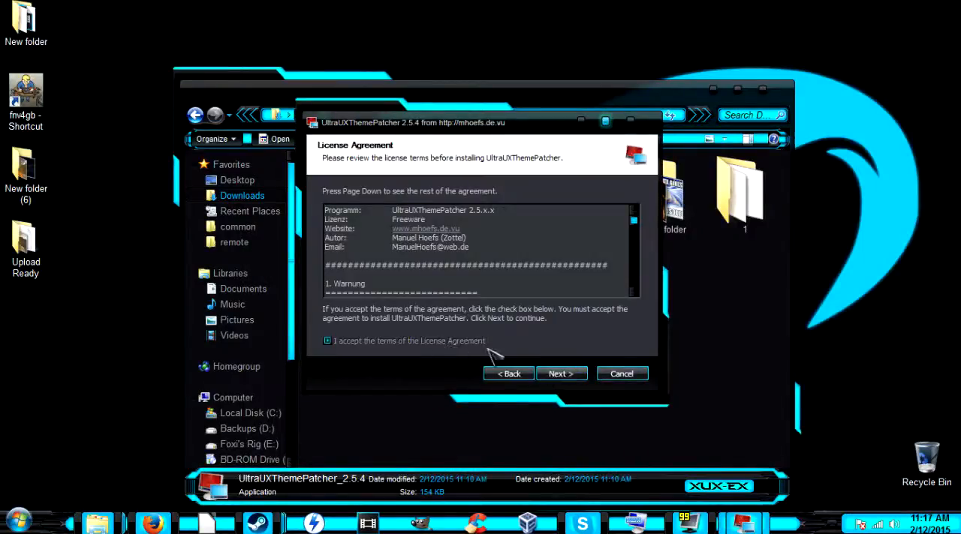
left_click(561, 374)
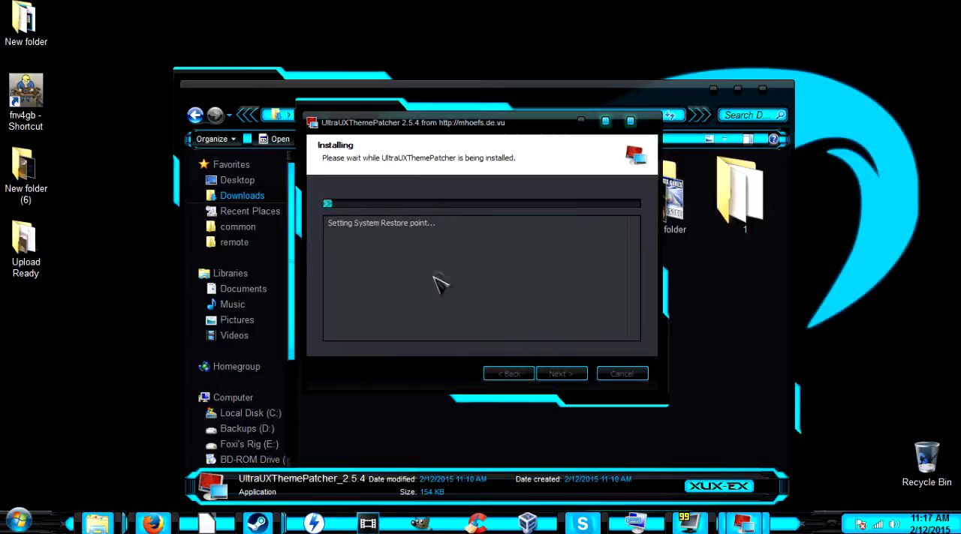
mouse_move(499, 272)
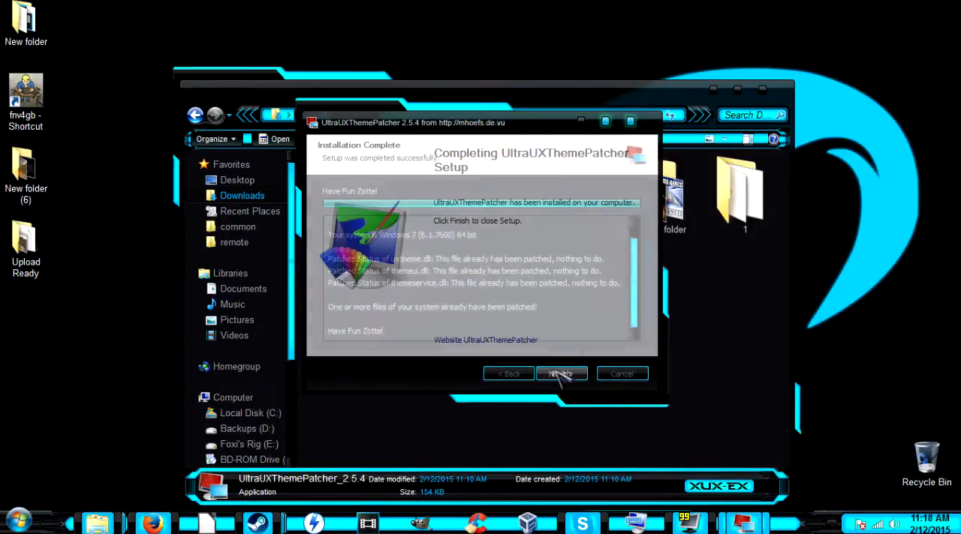
left_click(560, 373)
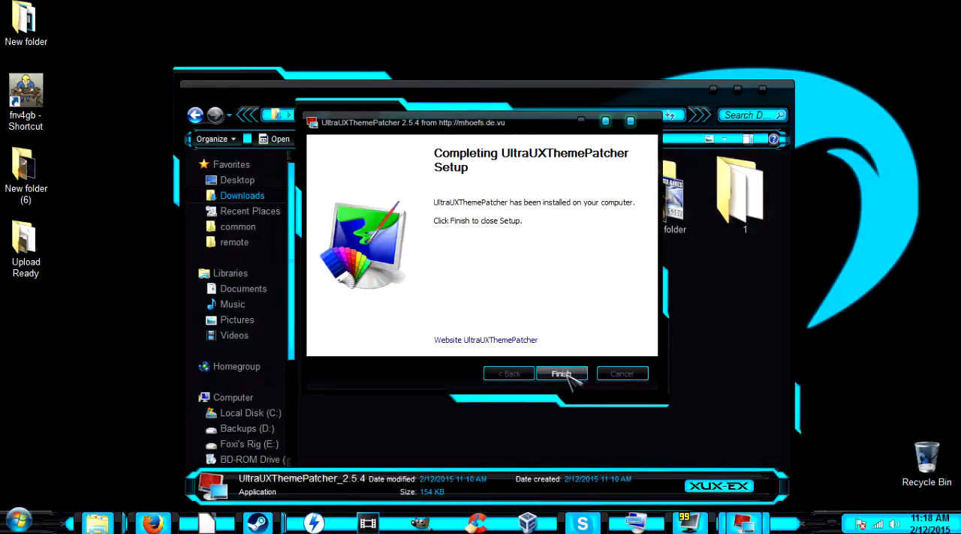
left_click(561, 374)
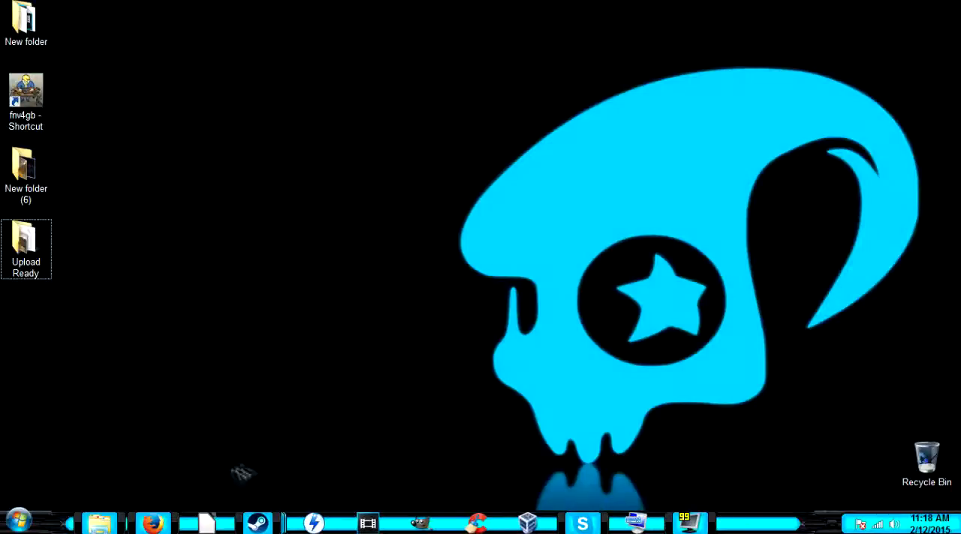
mouse_move(194, 427)
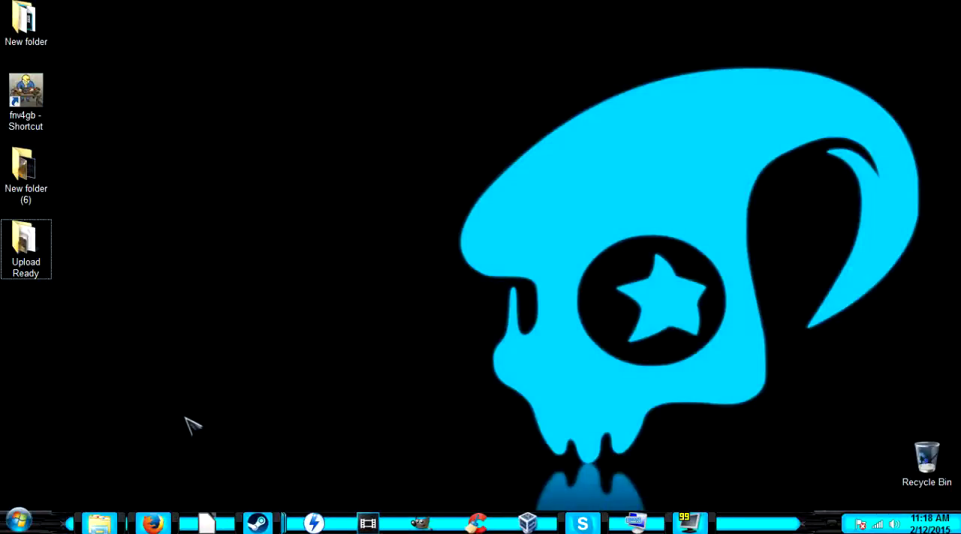
Step: Return to Firefox showing the Google results for 'windows custom themes'
left_click(152, 523)
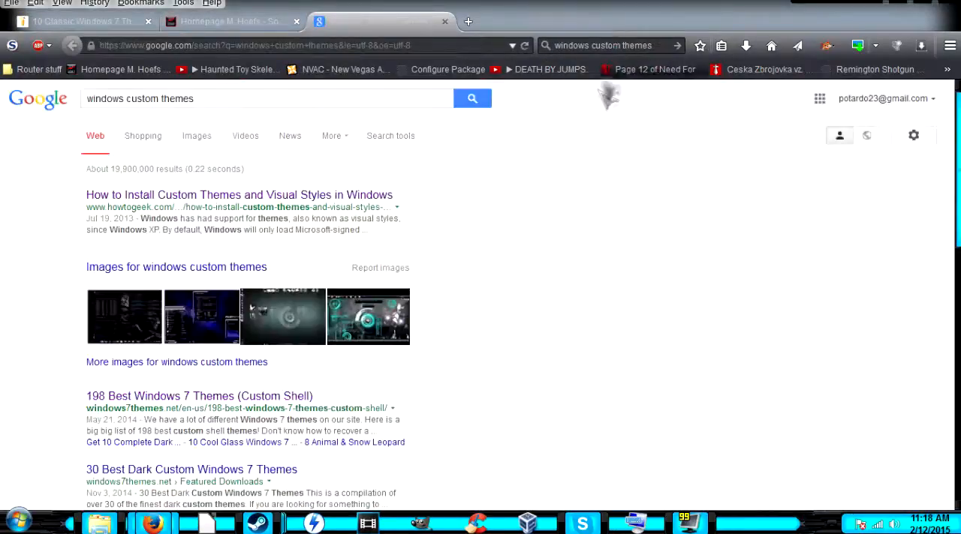
Step: Download the Classic WS visual style from DeviantArt via the '198 Best Windows 7 Themes' result
scroll("down", 3)
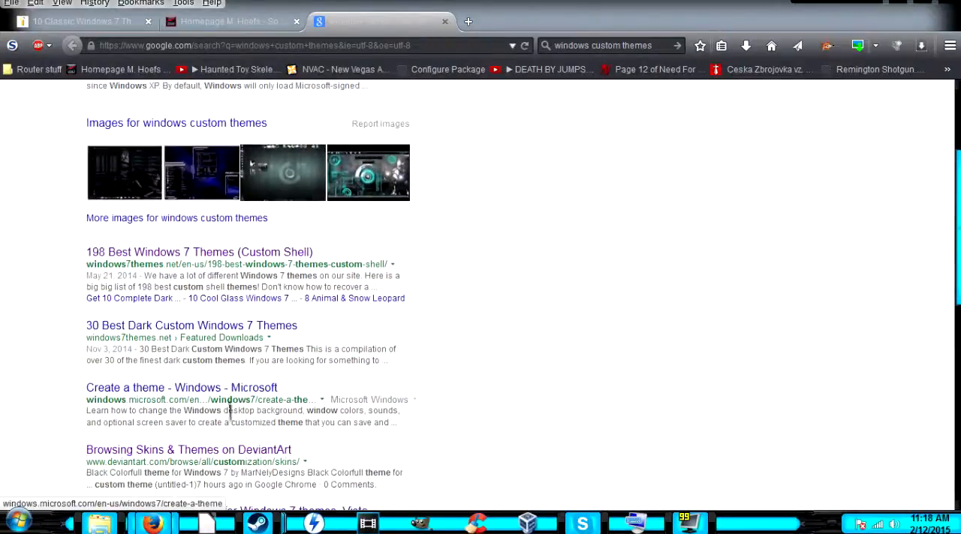
scroll("down", 3)
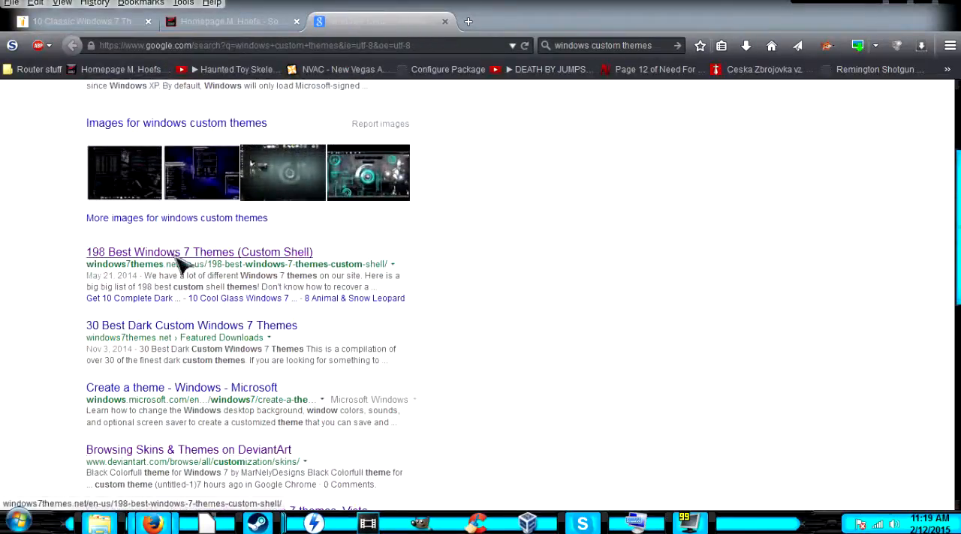
left_click(199, 252)
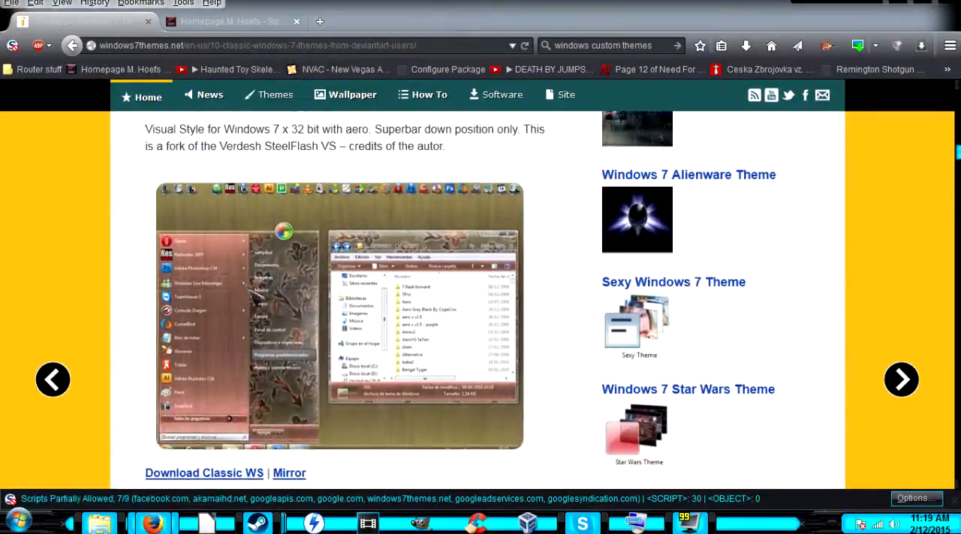
scroll("down", 3)
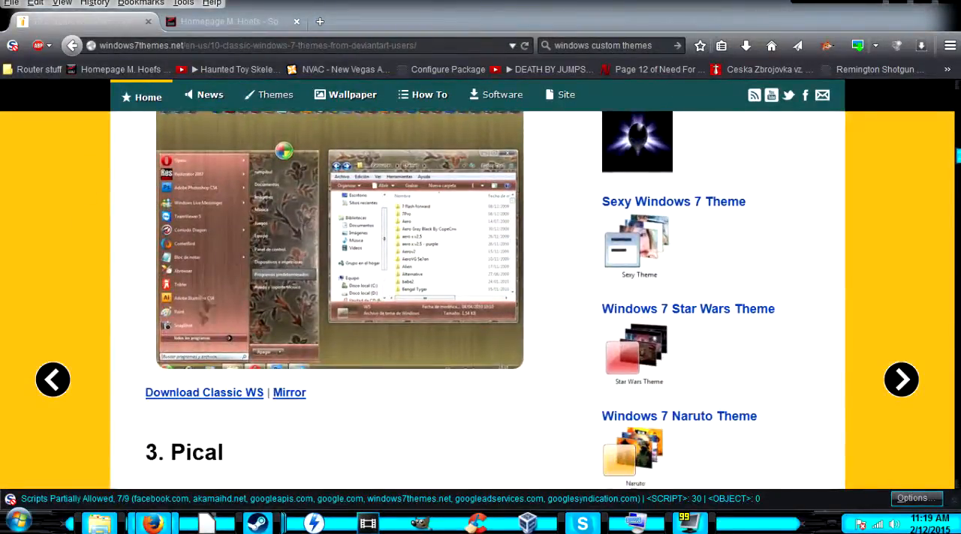
left_click(203, 392)
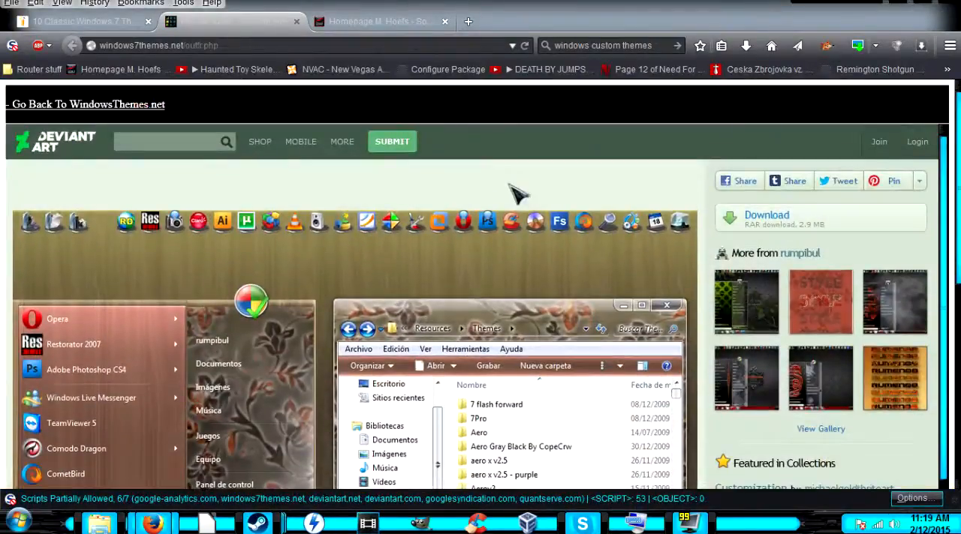
mouse_move(765, 240)
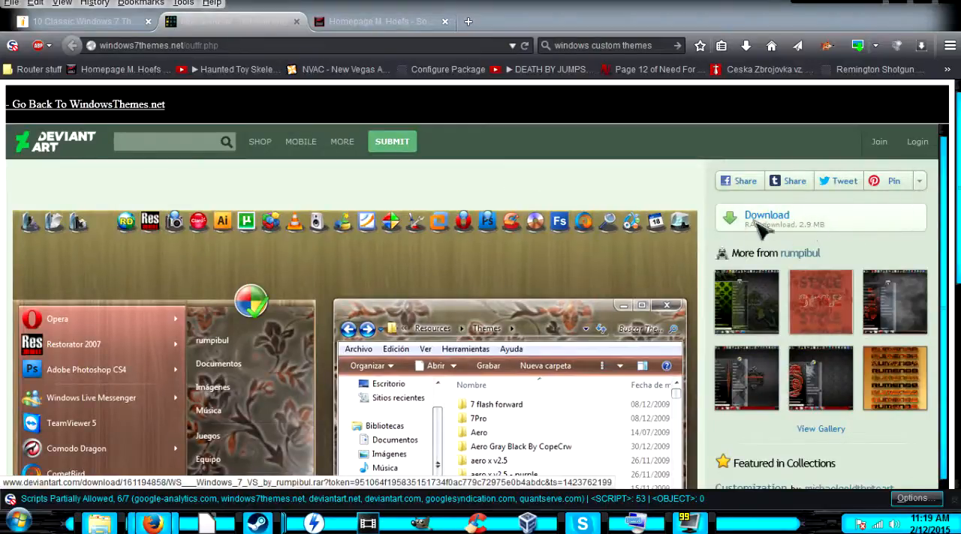
left_click(766, 215)
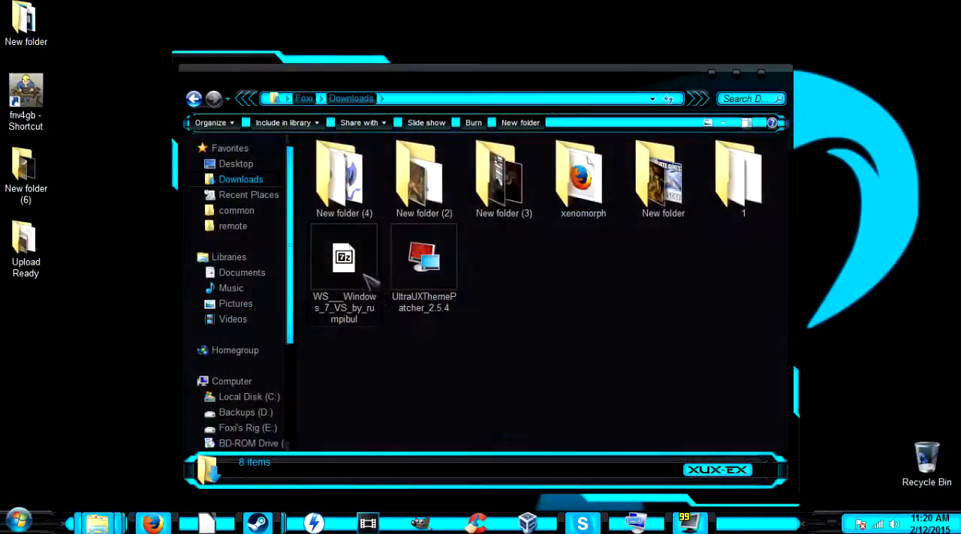
Step: Open the downloaded rumpibul archive and browse New folder (2) with the WS files
left_click(343, 259)
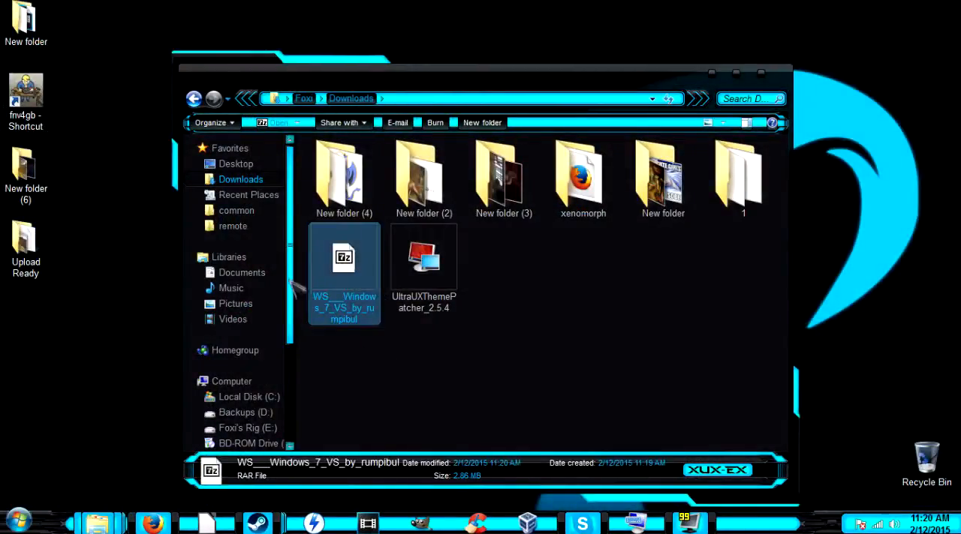
mouse_move(342, 270)
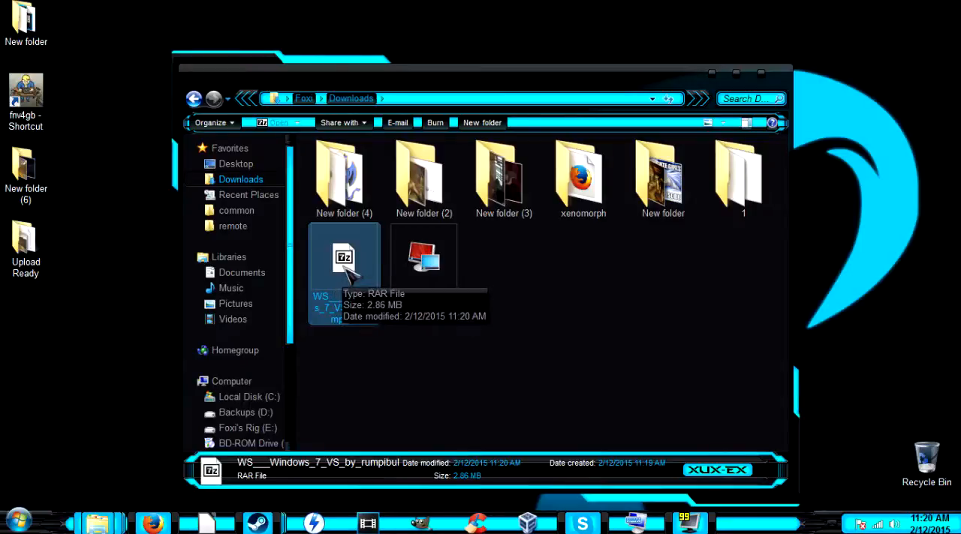
mouse_move(349, 271)
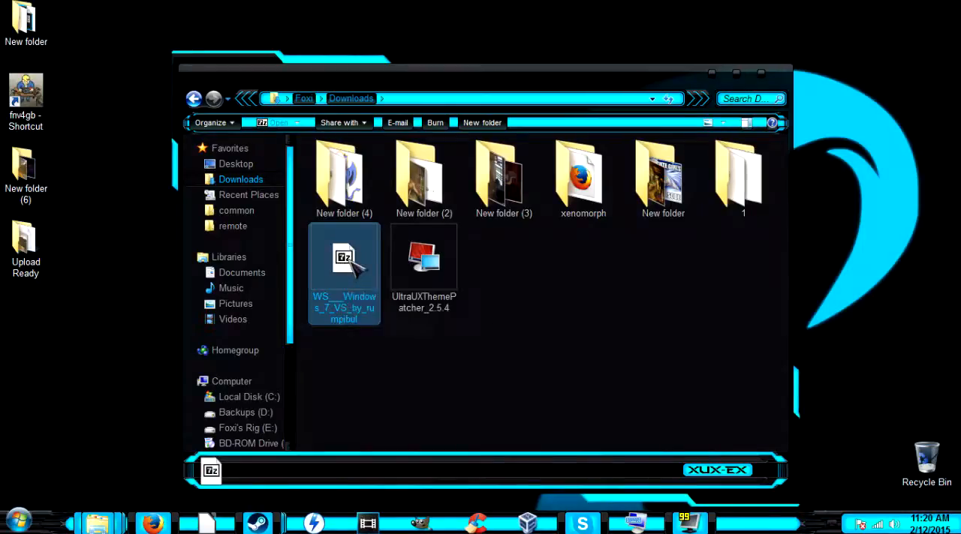
double_click(344, 259)
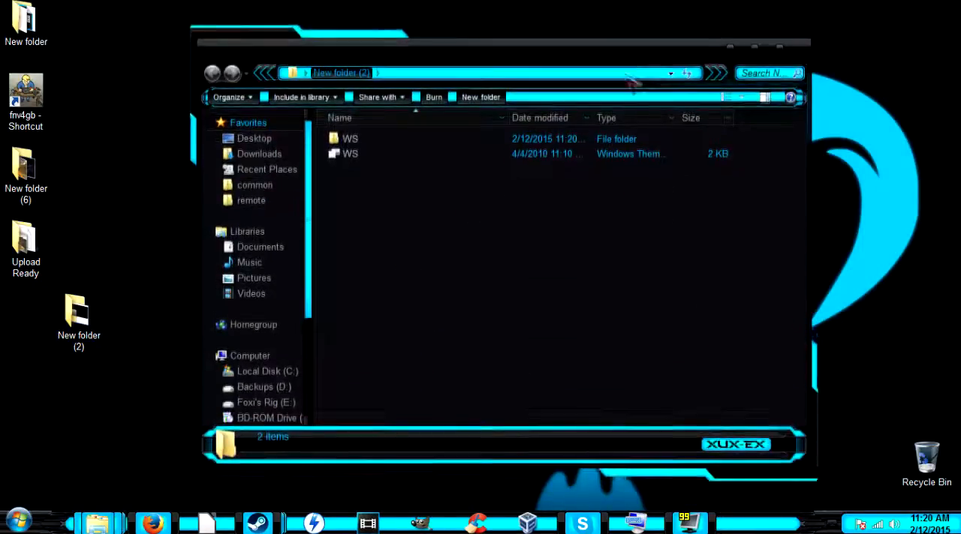
double_click(349, 138)
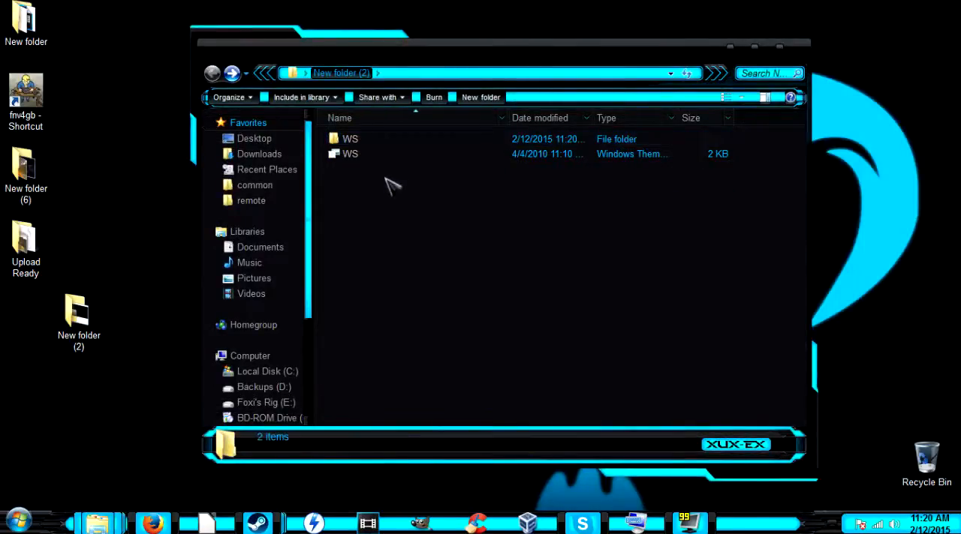
mouse_move(380, 150)
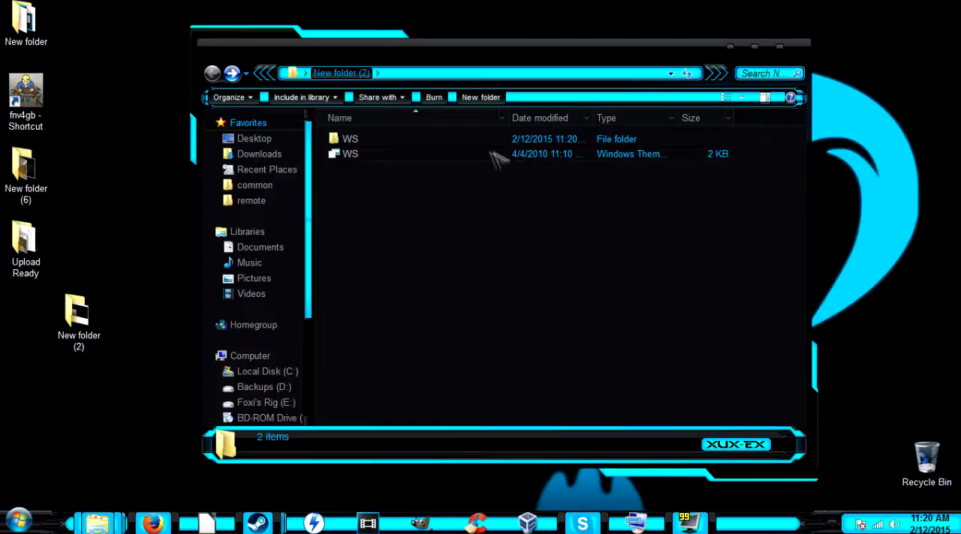
mouse_move(383, 164)
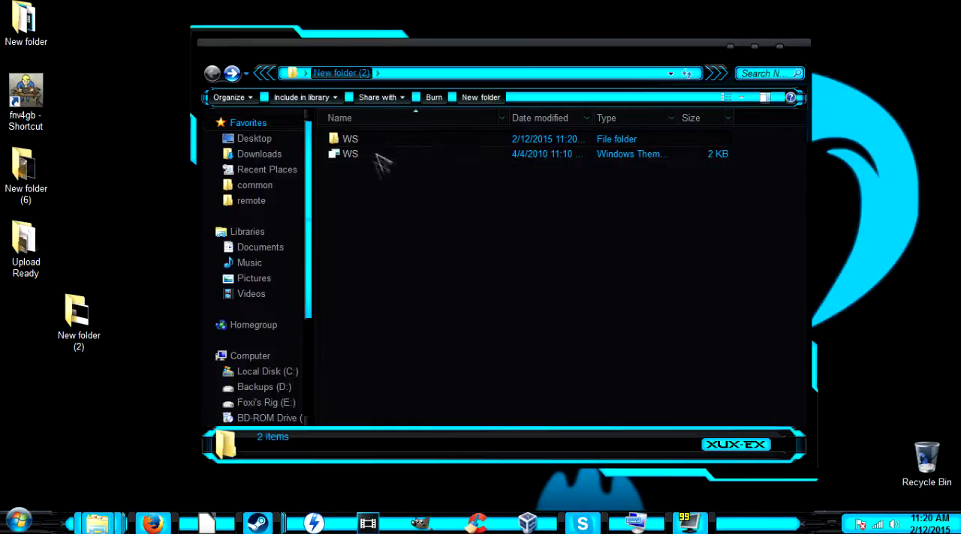
mouse_move(421, 158)
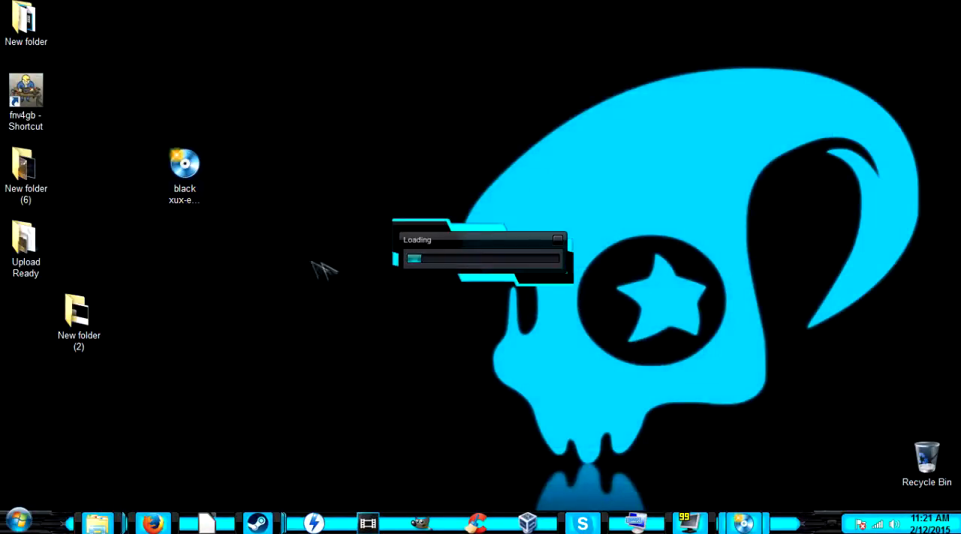
mouse_move(450, 349)
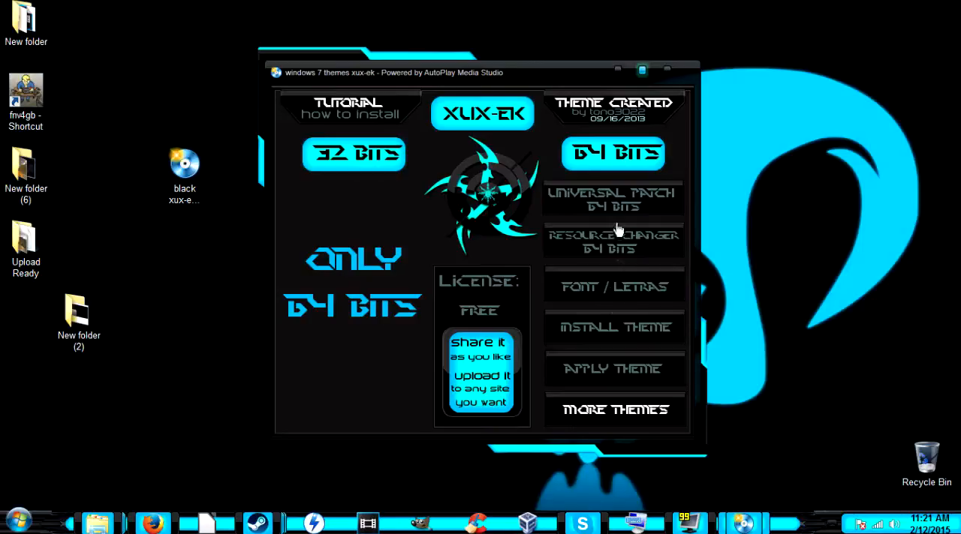
mouse_move(657, 80)
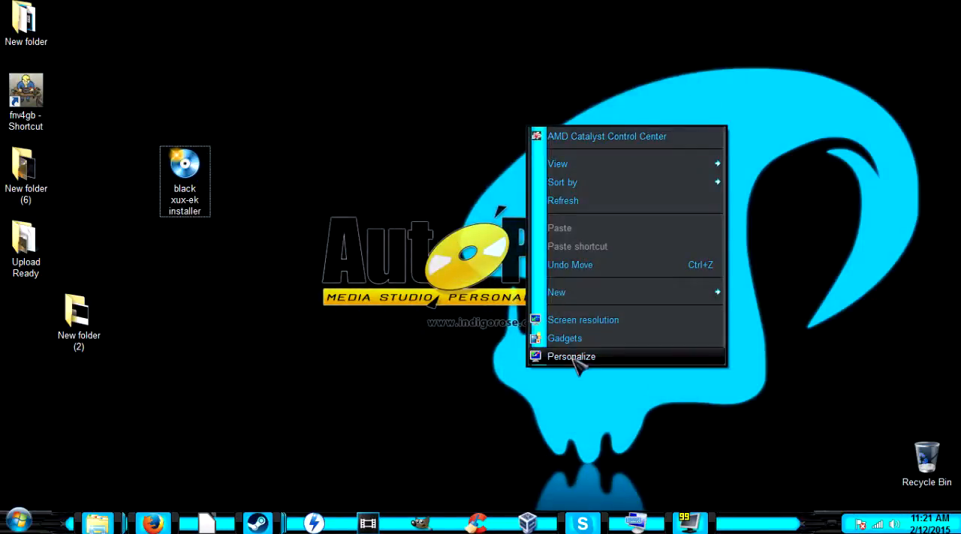
Step: Confirm black blue xux-ek appears in Personalization, then close that window
left_click(571, 356)
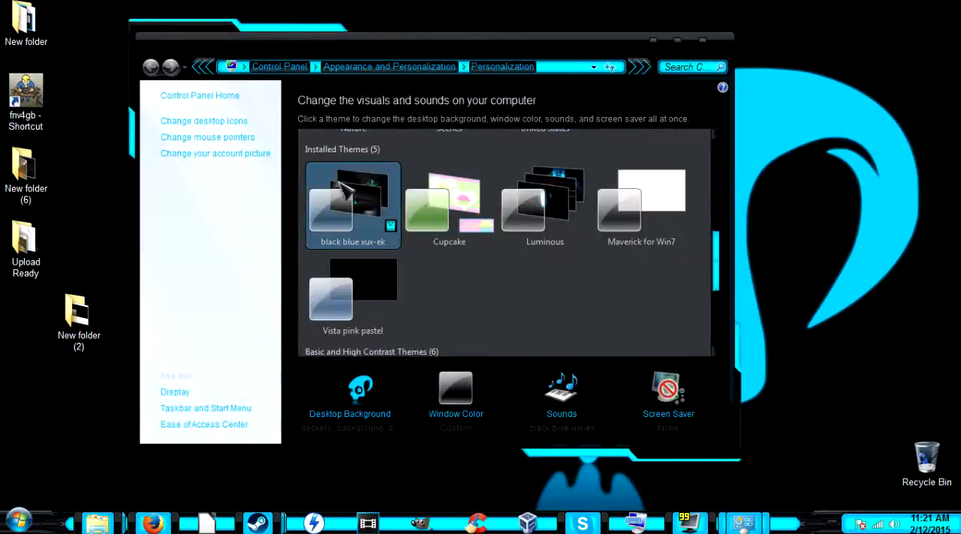
left_click(449, 207)
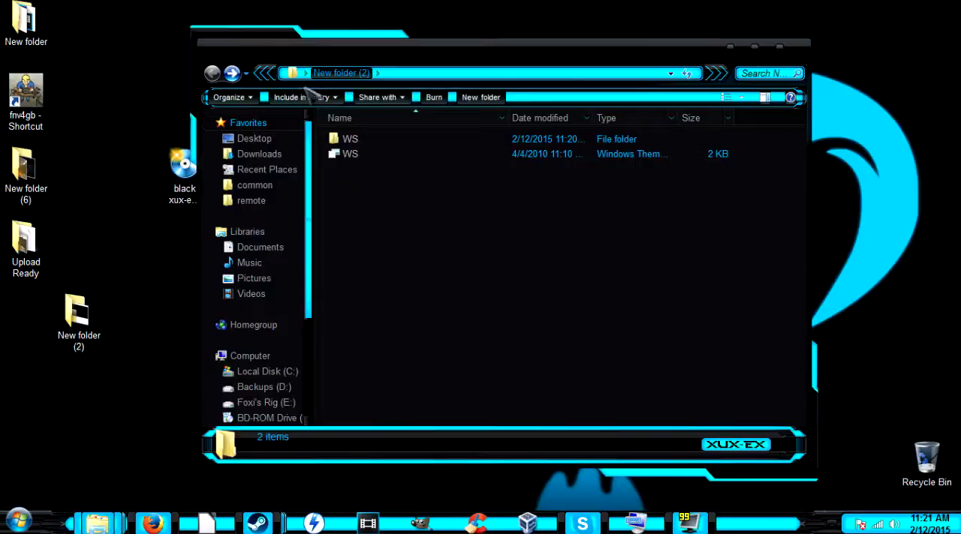
Step: Browse from Start > Computer into Local Disk (C:) and the Windows folder
left_click(19, 520)
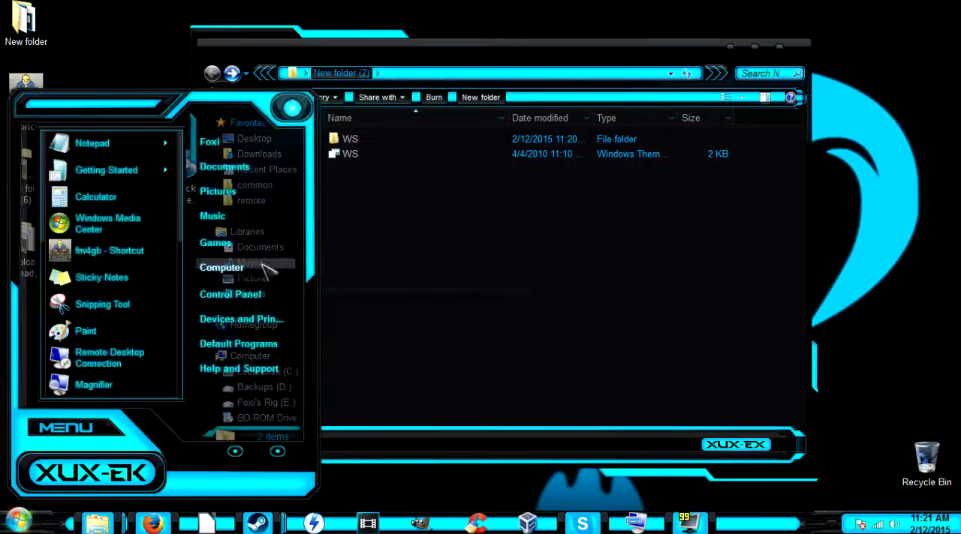
left_click(221, 267)
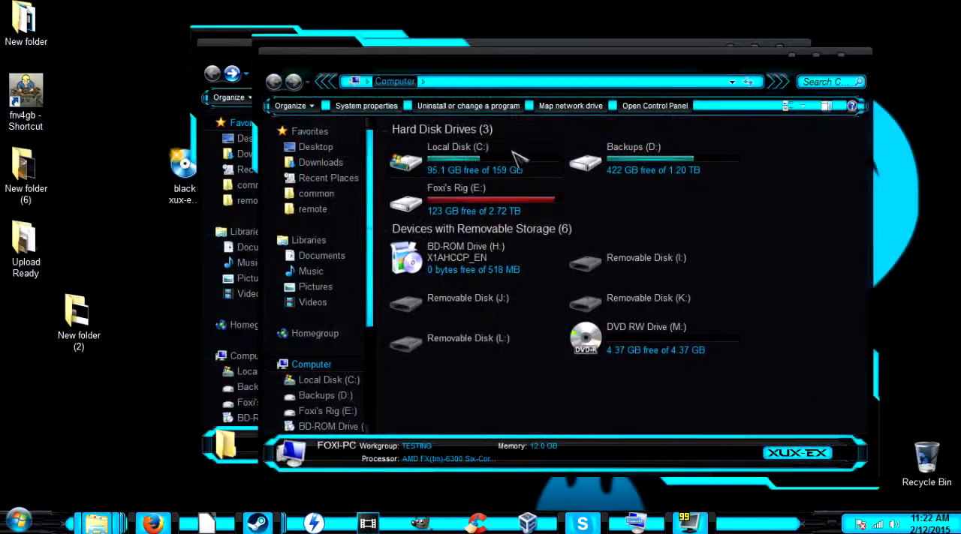
double_click(458, 147)
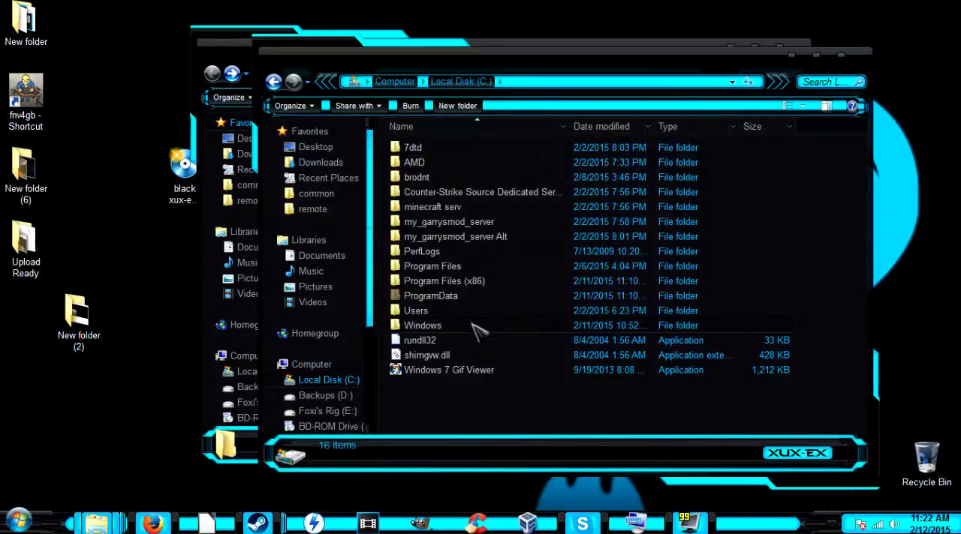
left_click(421, 325)
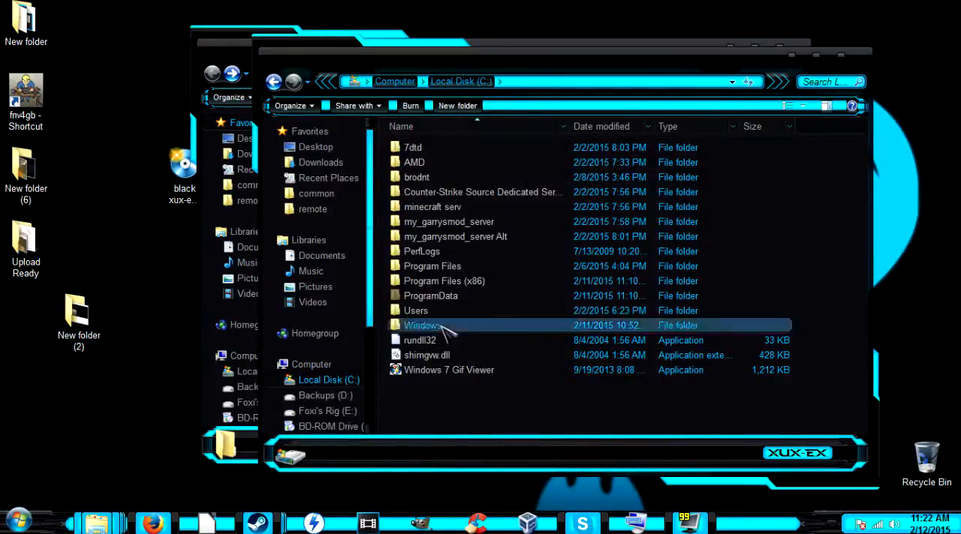
double_click(422, 325)
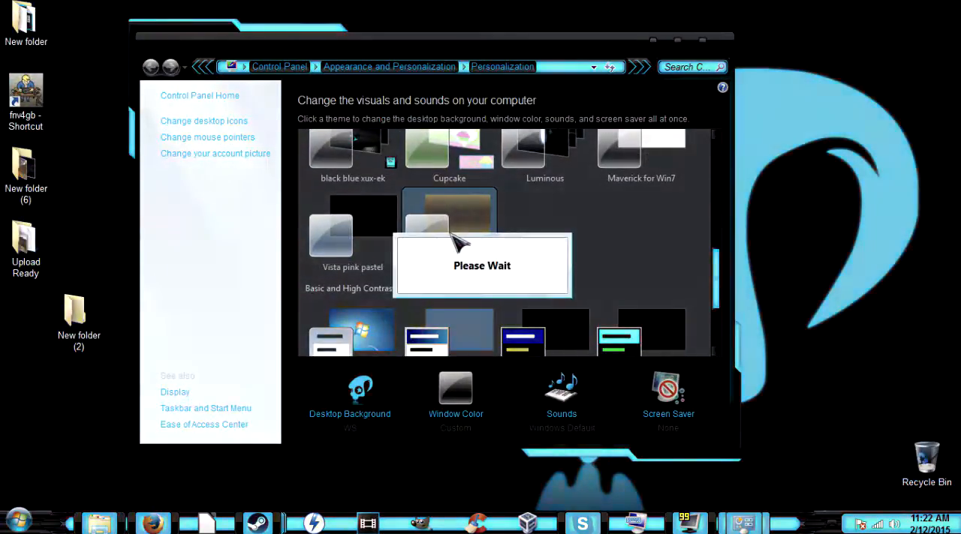
Step: Close the Computer window once the woodgrain WS theme is applied
left_click(450, 229)
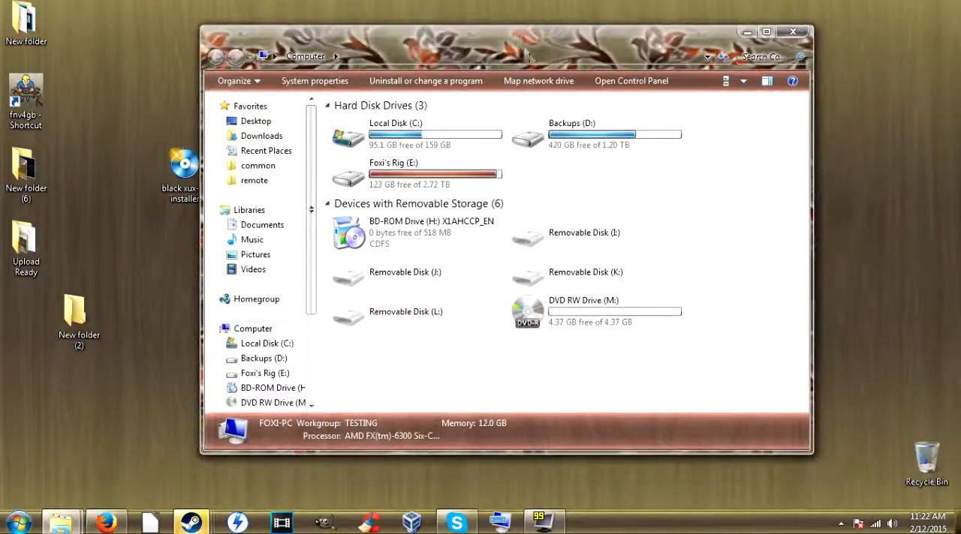
mouse_move(679, 248)
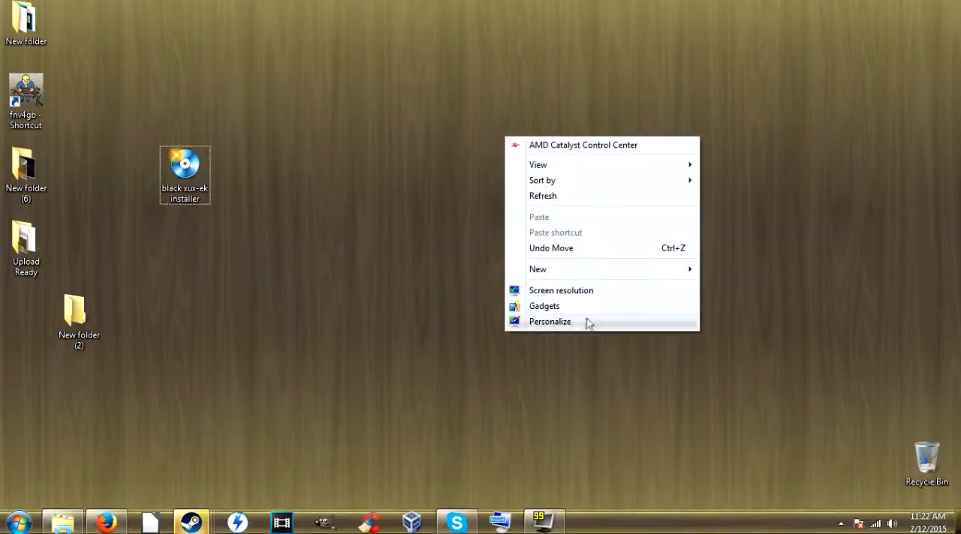
Step: Preview Windows 7, United States, Cupcake and Luminous themes, then apply black blue xux-ek
left_click(550, 321)
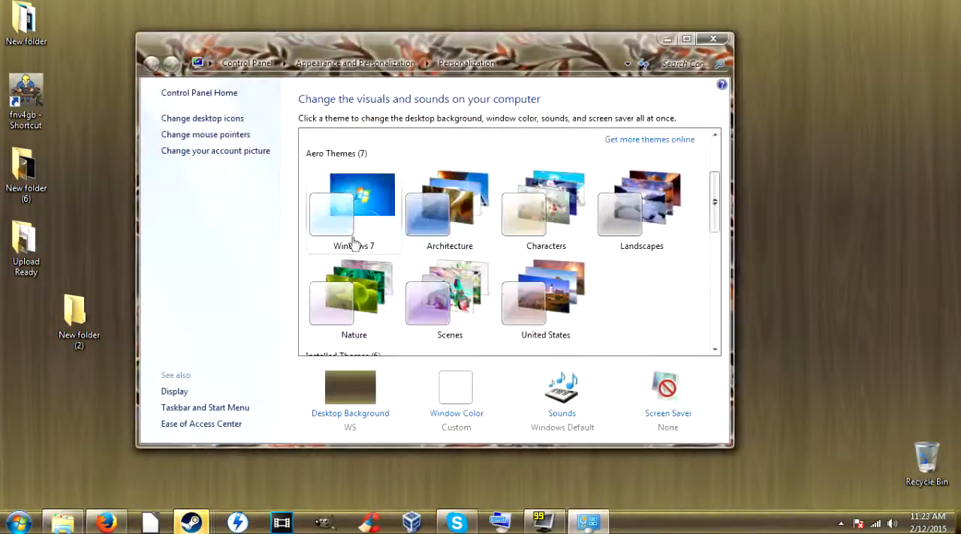
left_click(354, 206)
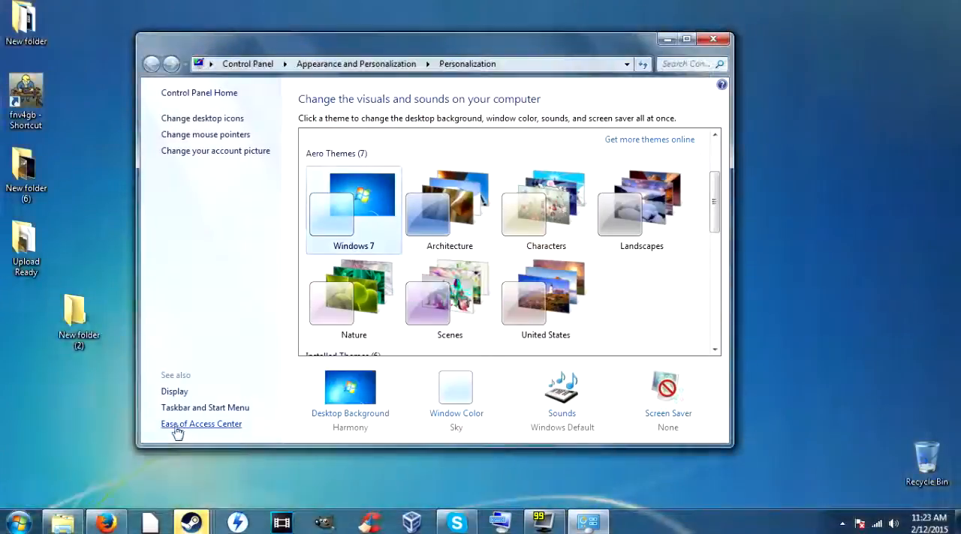
left_click(13, 519)
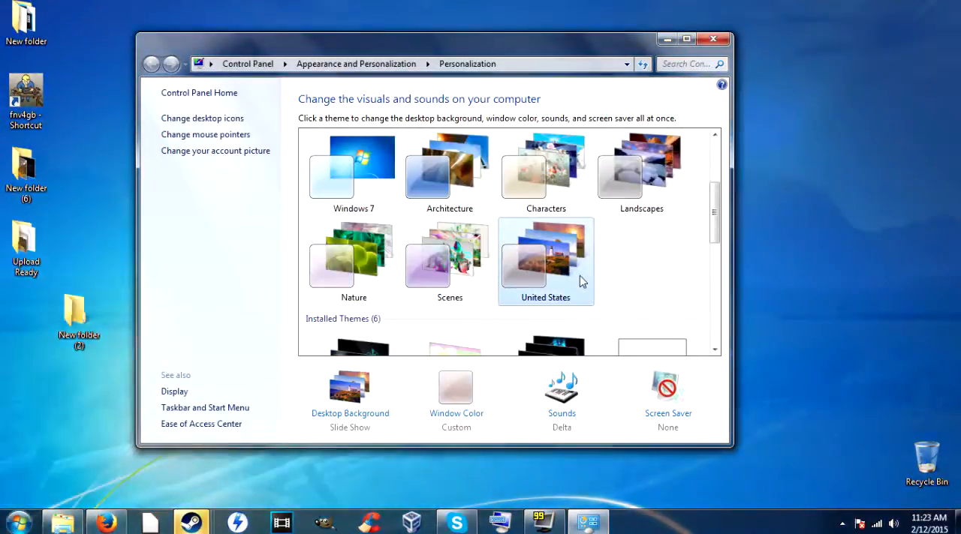
left_click(353, 263)
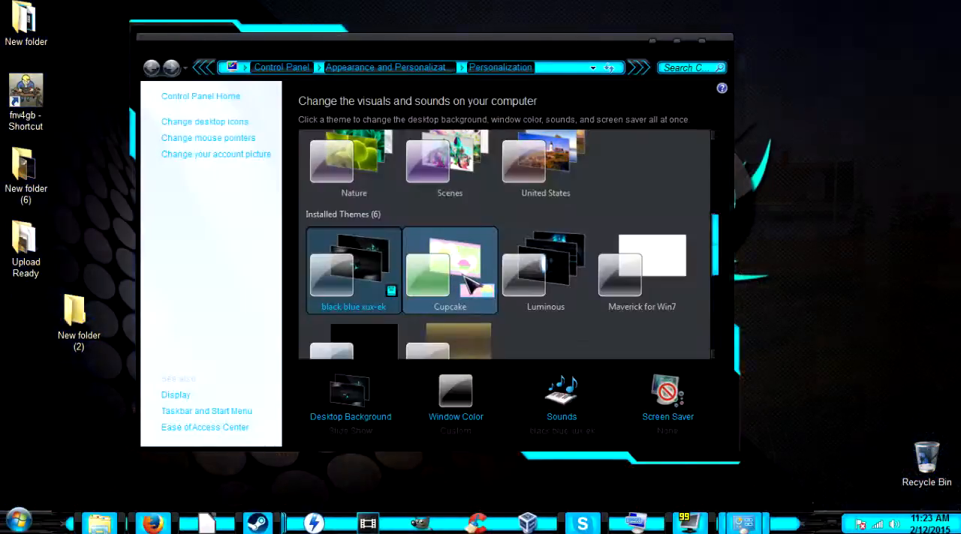
left_click(450, 270)
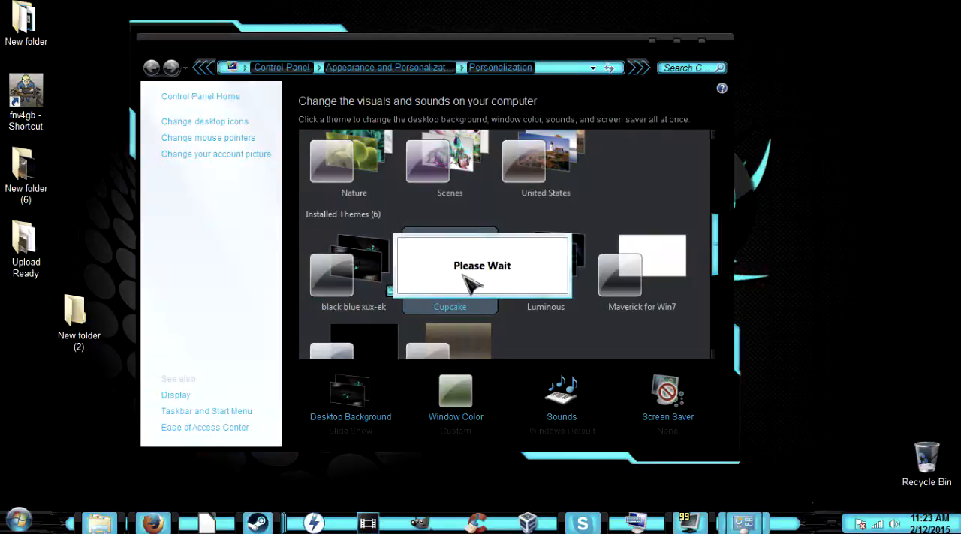
left_click(449, 270)
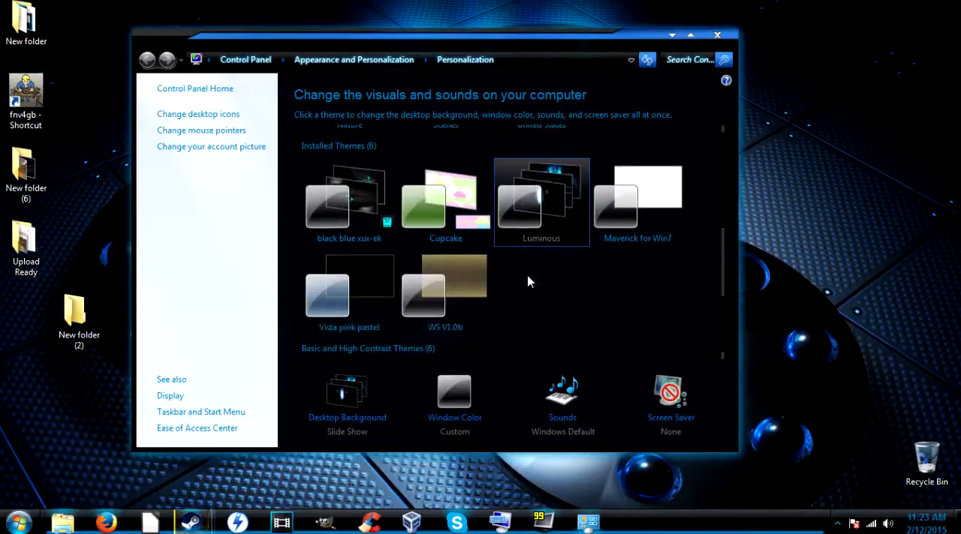
left_click(349, 202)
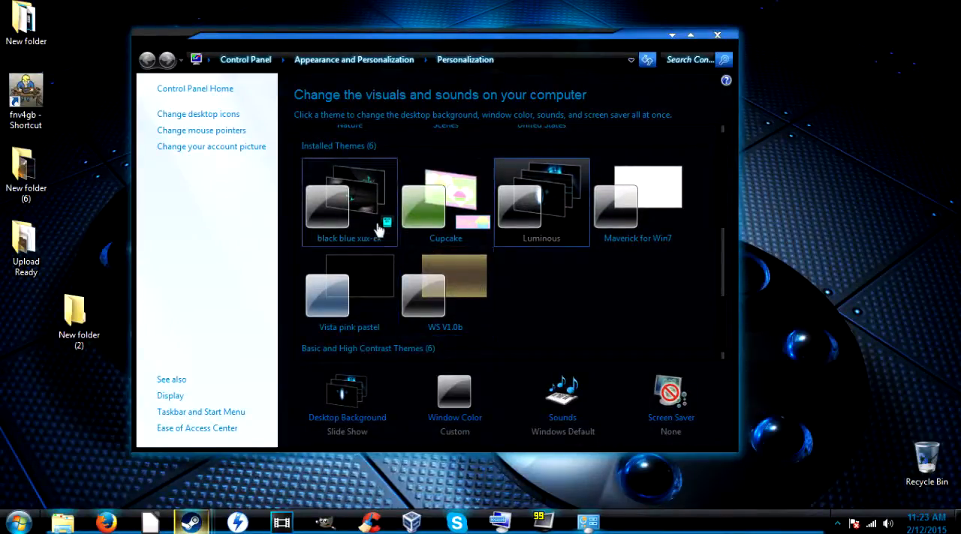
left_click(349, 199)
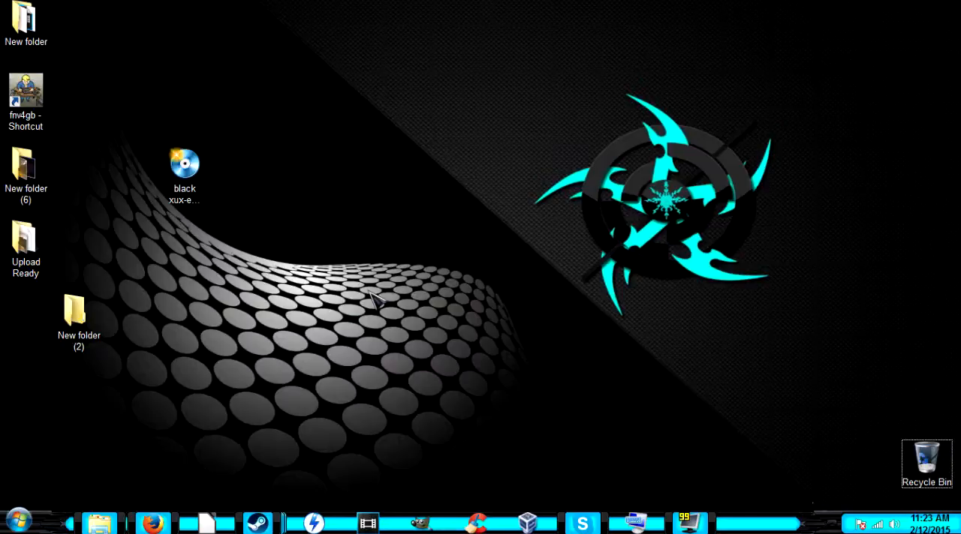
mouse_move(432, 300)
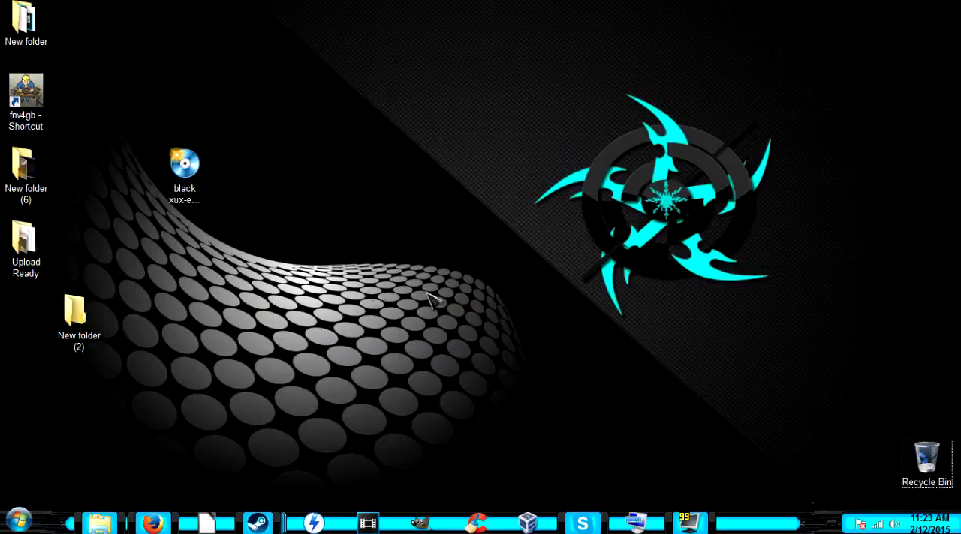